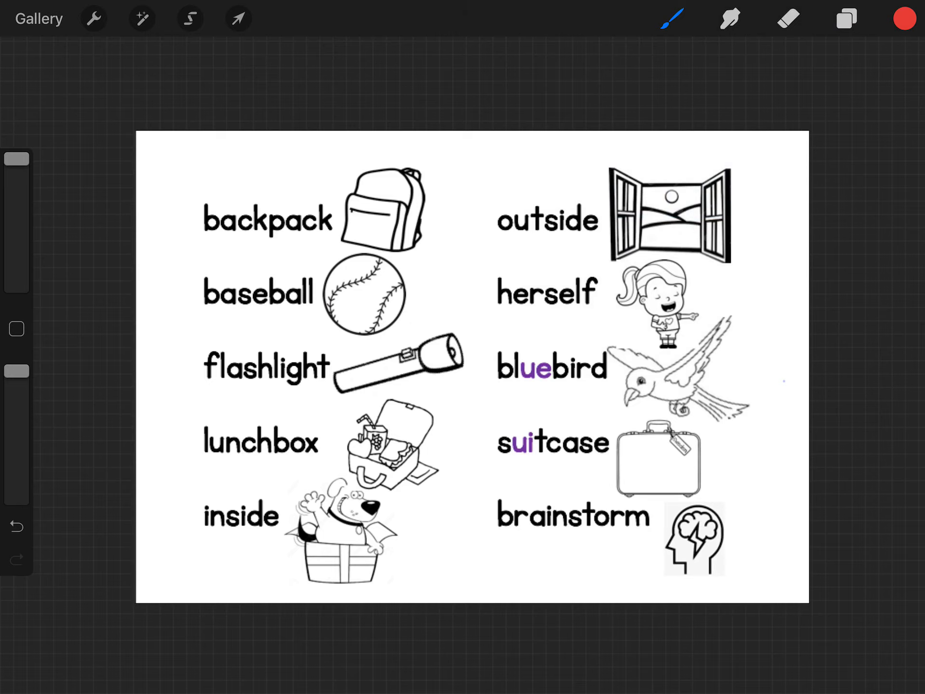
# Underline and split backpack, baseball, flashlight and outside into their parts in red
pyautogui.moveTo(204, 241); pyautogui.dragTo(321, 239)
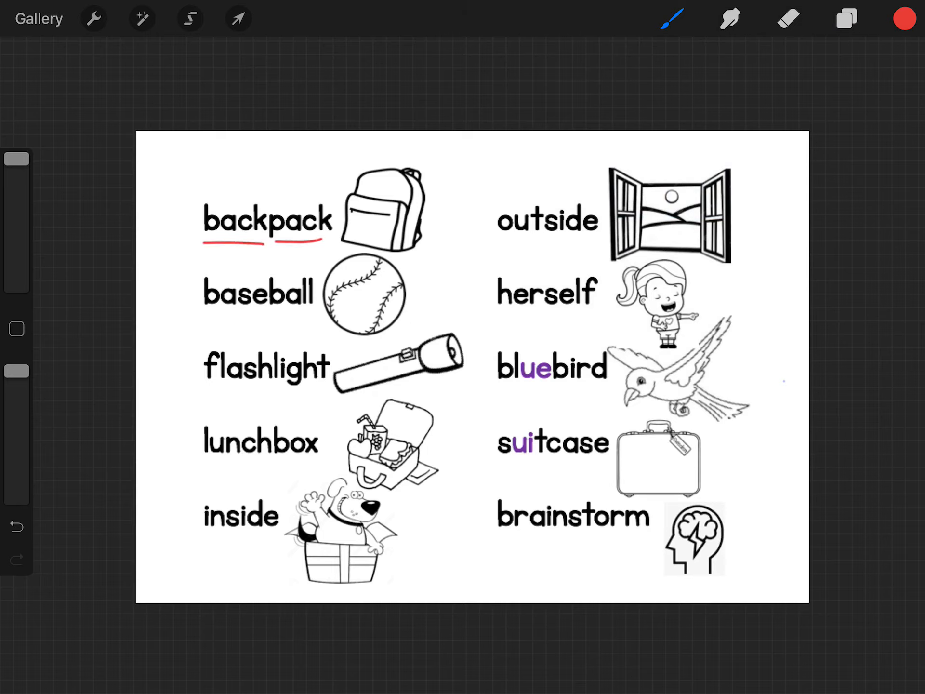
pyautogui.moveTo(268, 186); pyautogui.dragTo(268, 278)
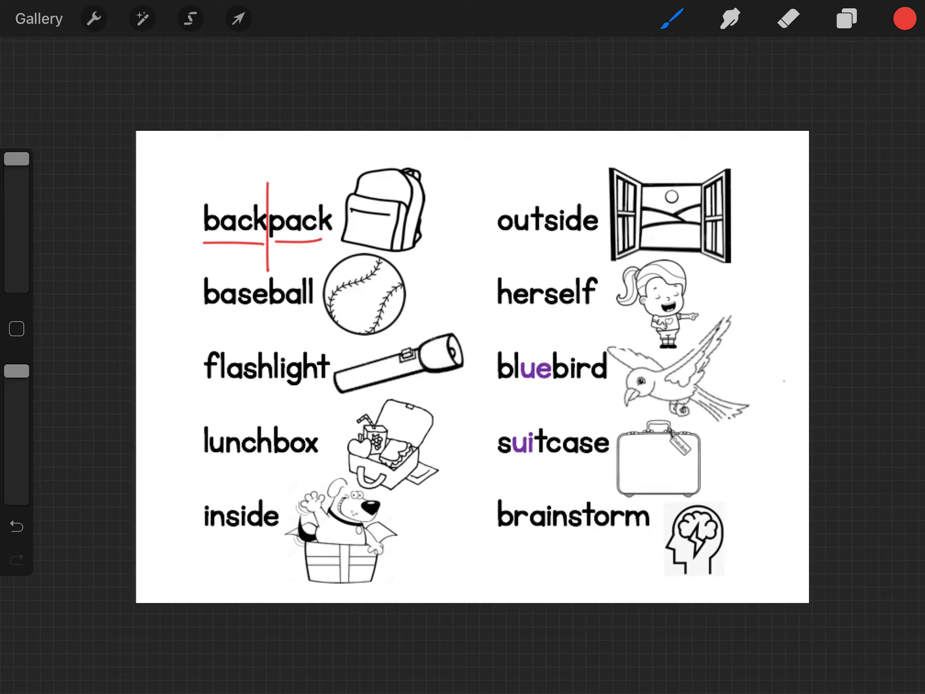
pyautogui.moveTo(203, 317); pyautogui.dragTo(323, 325)
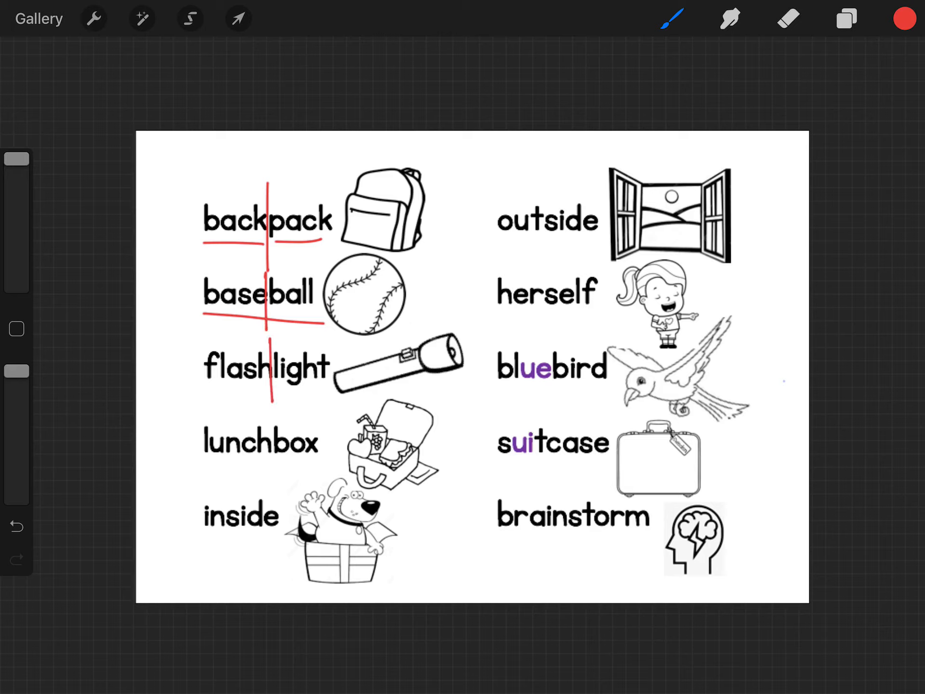
pyautogui.moveTo(203, 390); pyautogui.dragTo(339, 392)
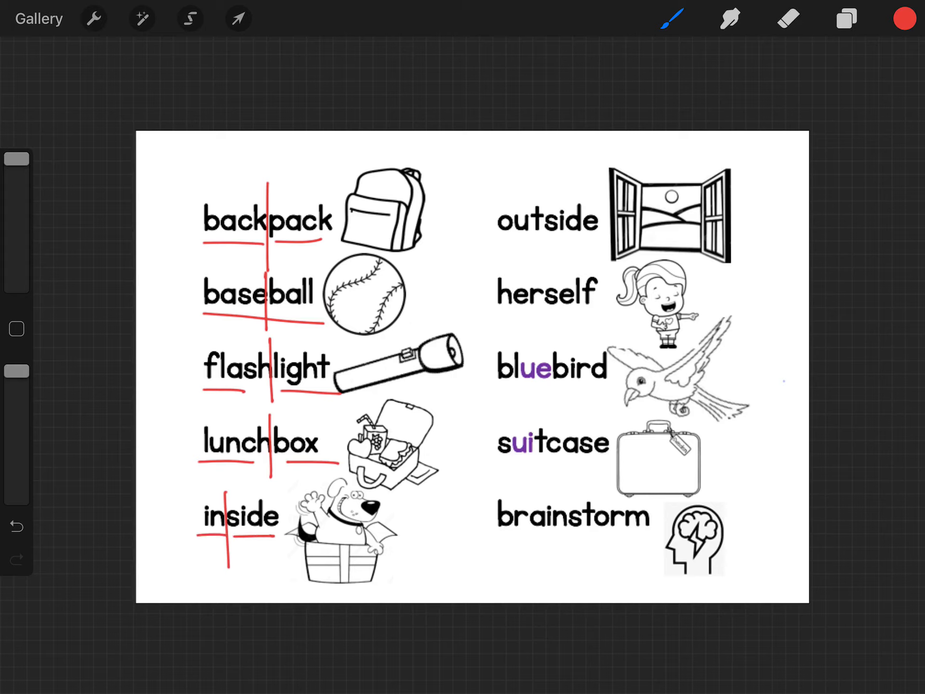
pyautogui.moveTo(545, 187); pyautogui.dragTo(544, 265)
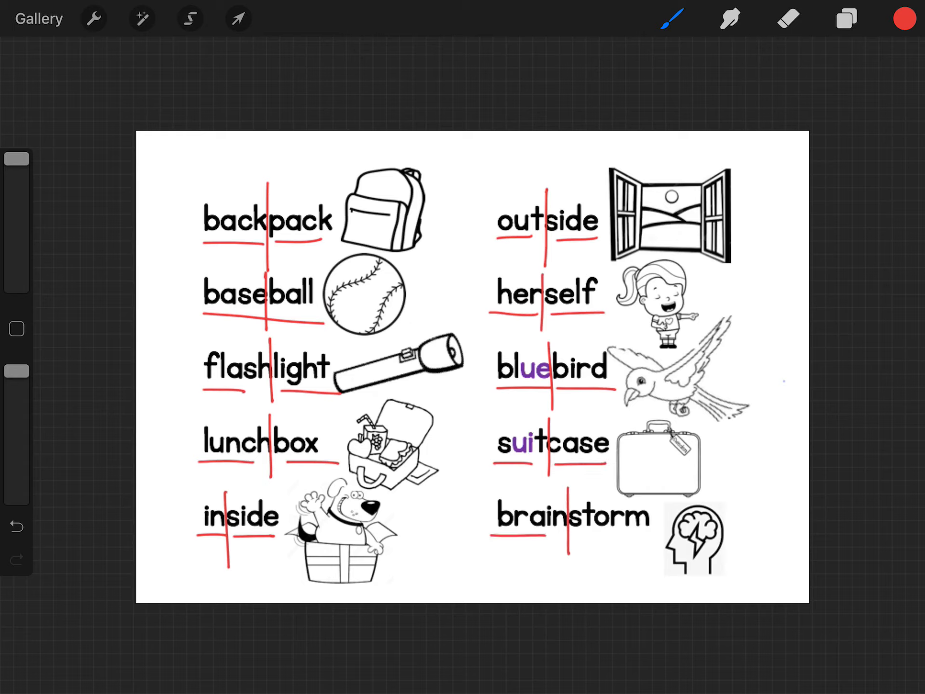
# Underline 'storm' in brainstorm in red
pyautogui.moveTo(580, 537); pyautogui.dragTo(657, 538)
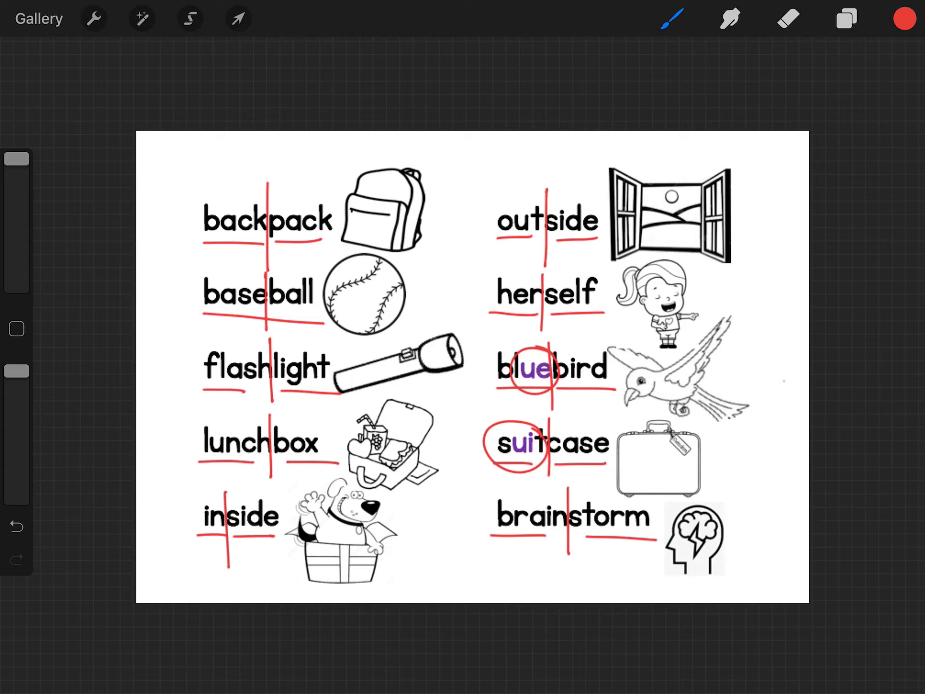
# Hide the worksheet layer and switch to Layer 2 with the blue Inking Fine Tip brush
pyautogui.click(844, 18)
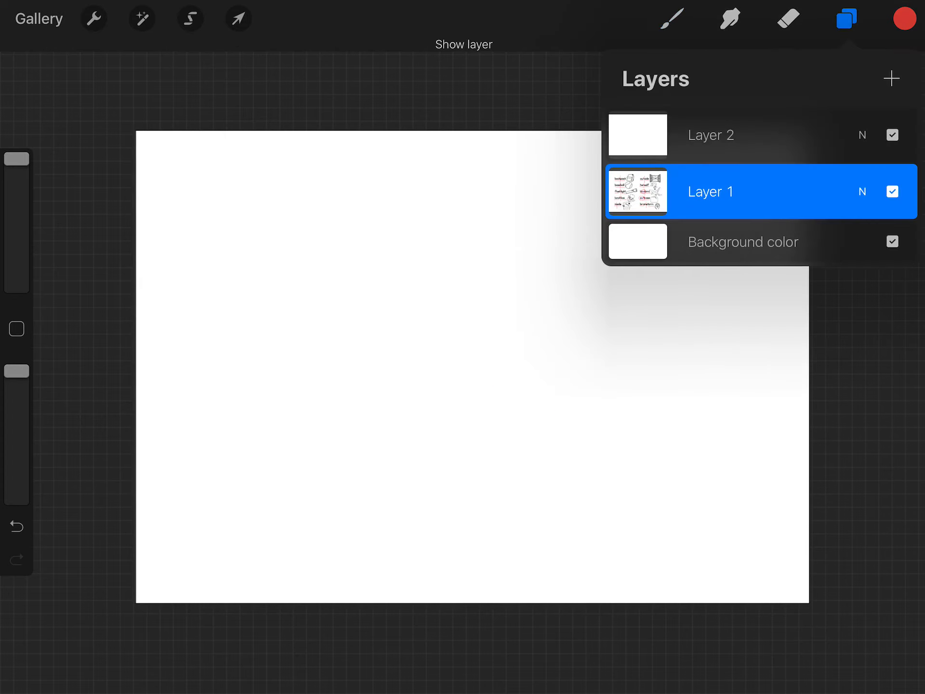
pyautogui.click(846, 18)
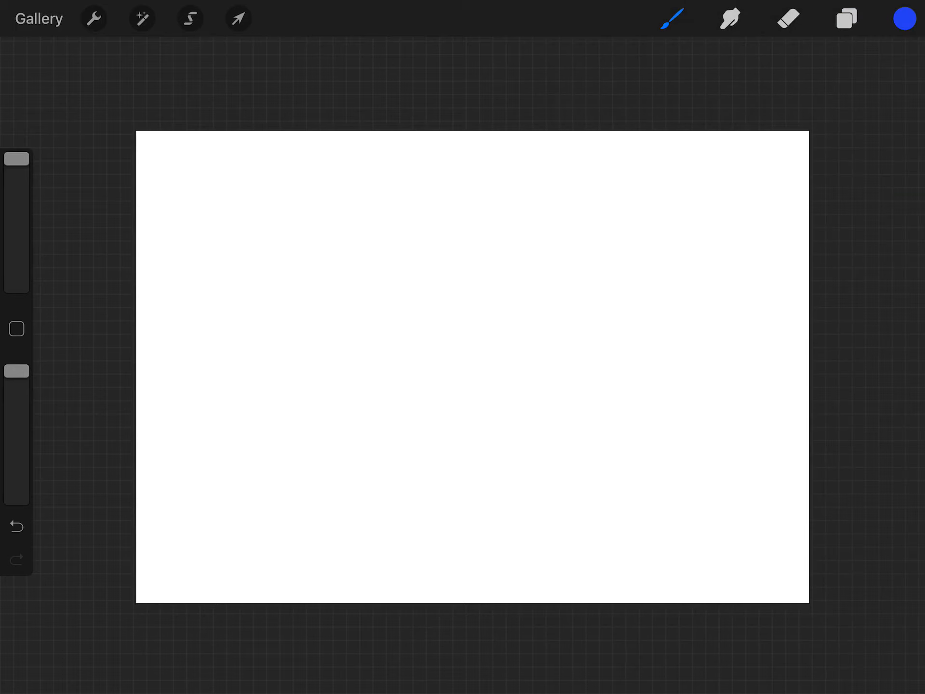
pyautogui.click(670, 18)
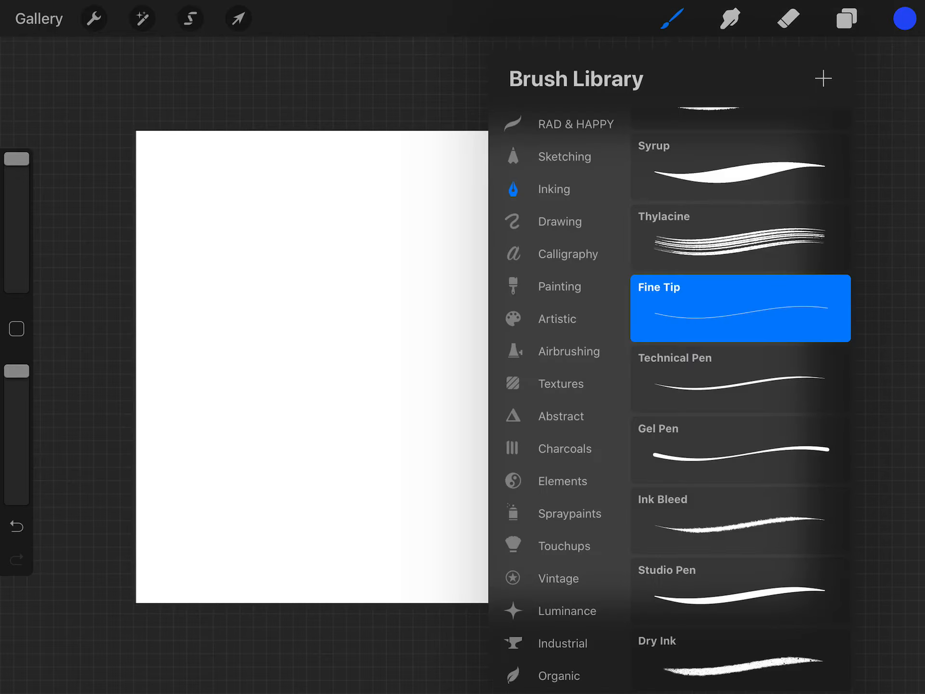
pyautogui.click(846, 18)
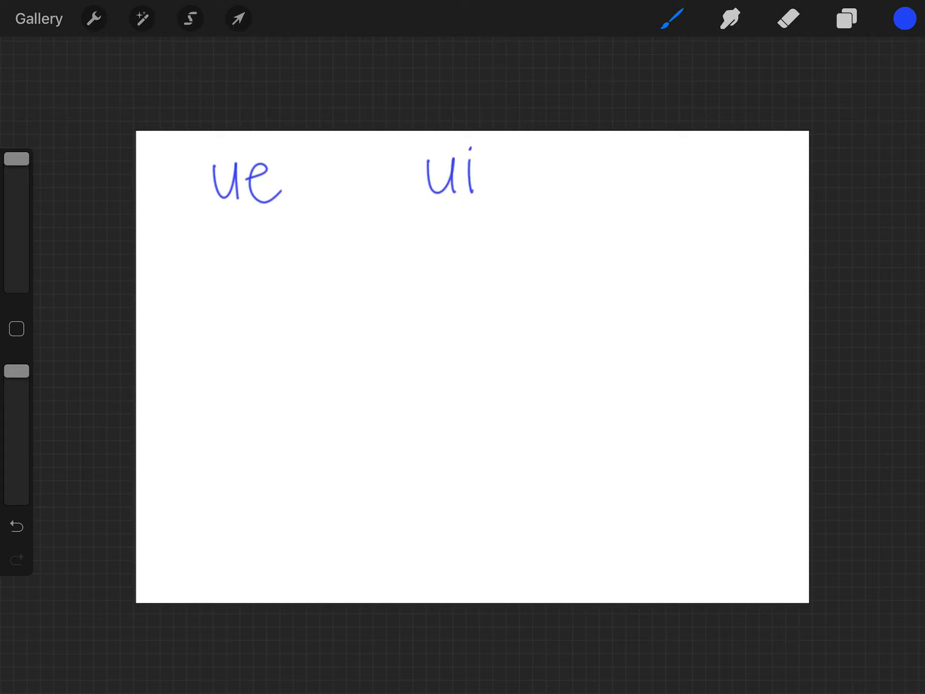
# Write the blue 'ew' heading at top right, then undo the practice words below
pyautogui.moveTo(645, 171); pyautogui.dragTo(728, 183)
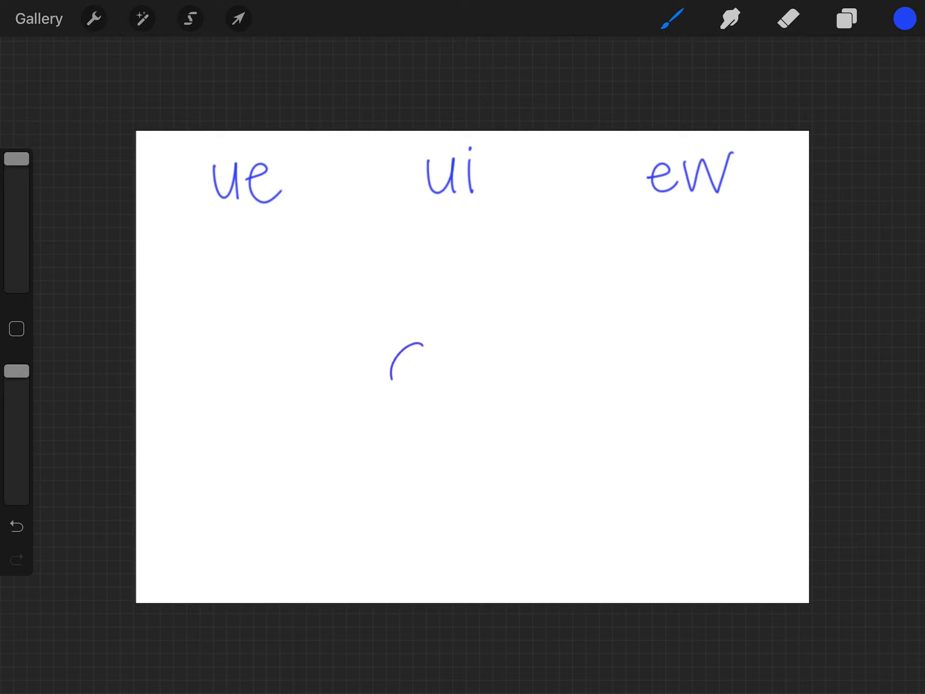
pyautogui.moveTo(404, 342); pyautogui.dragTo(478, 365)
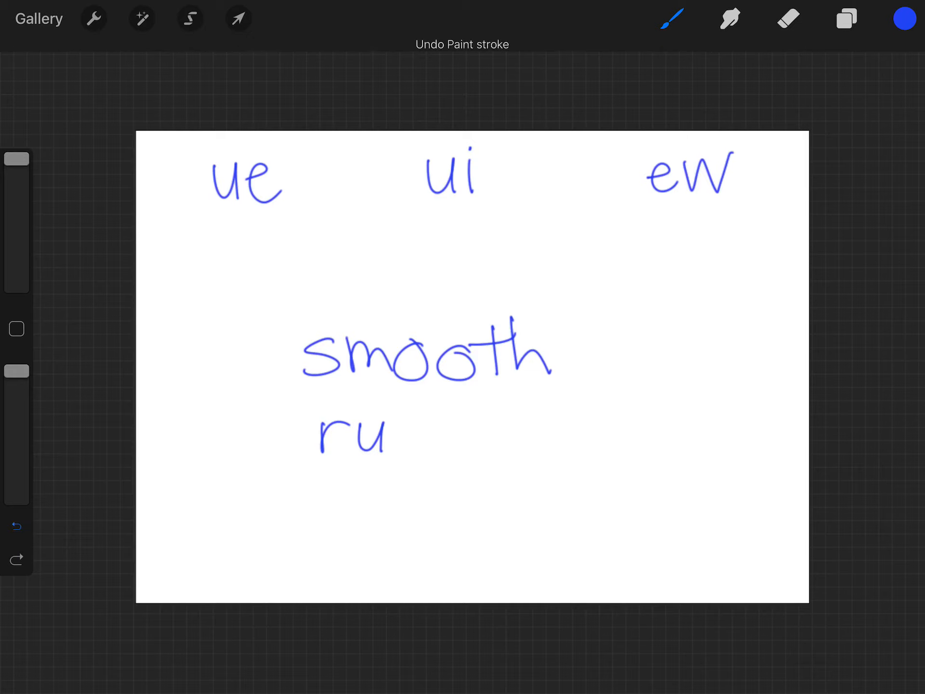
pyautogui.click(16, 525)
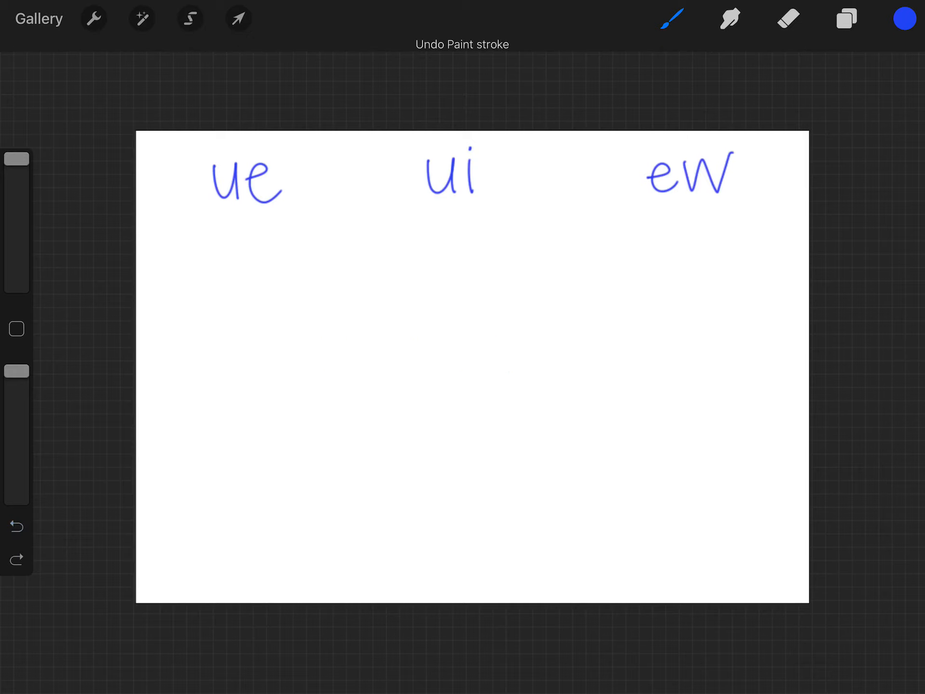
pyautogui.moveTo(357, 354); pyautogui.dragTo(462, 371)
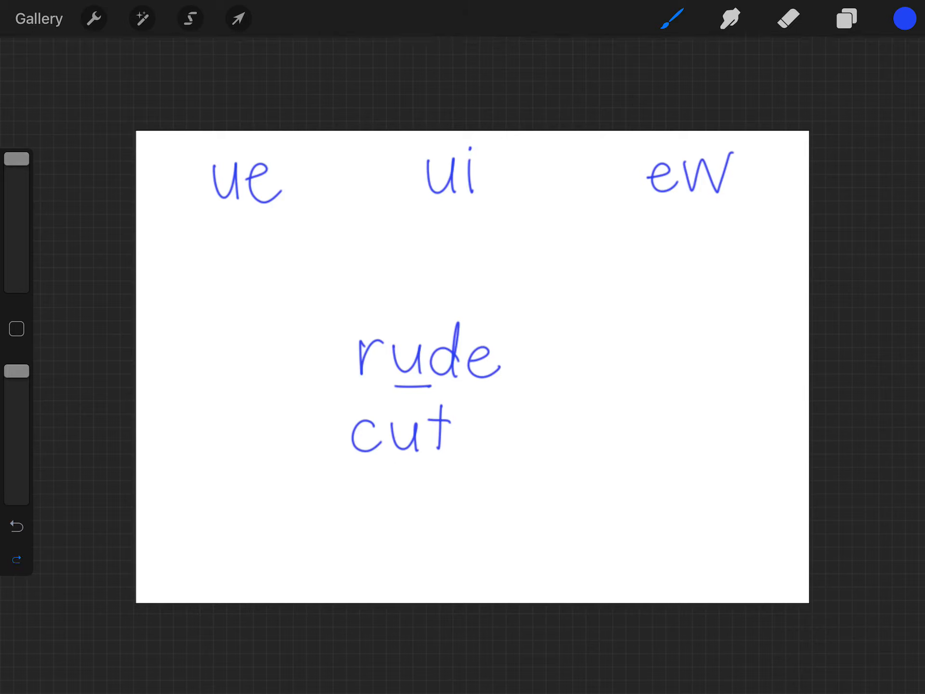
pyautogui.click(16, 525)
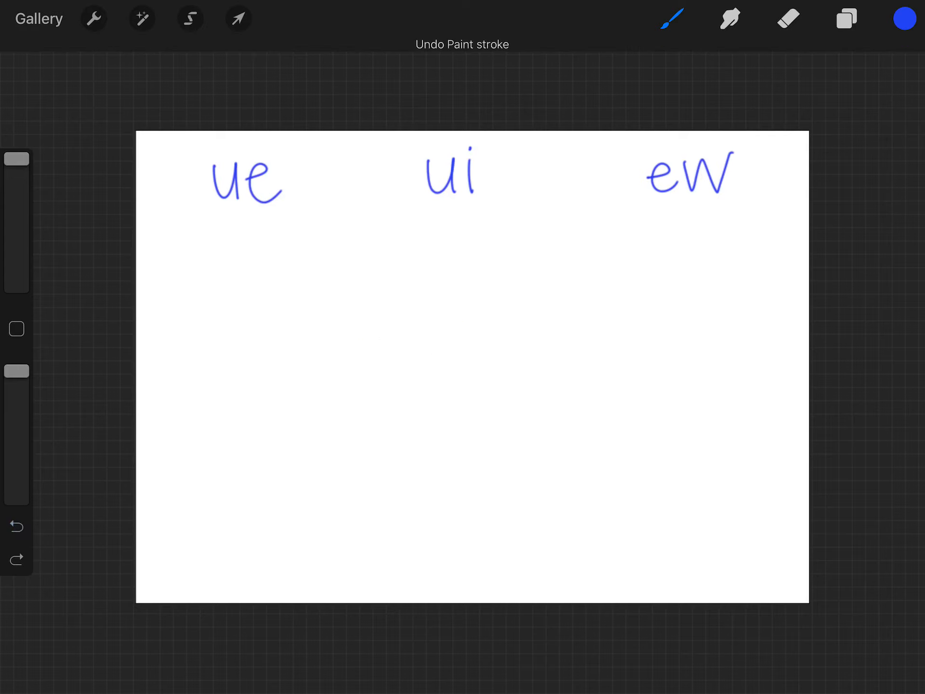
# Underline the ue heading, write 'grew' with ew underlined, and begin 'blew' below it
pyautogui.moveTo(165, 220); pyautogui.dragTo(318, 216)
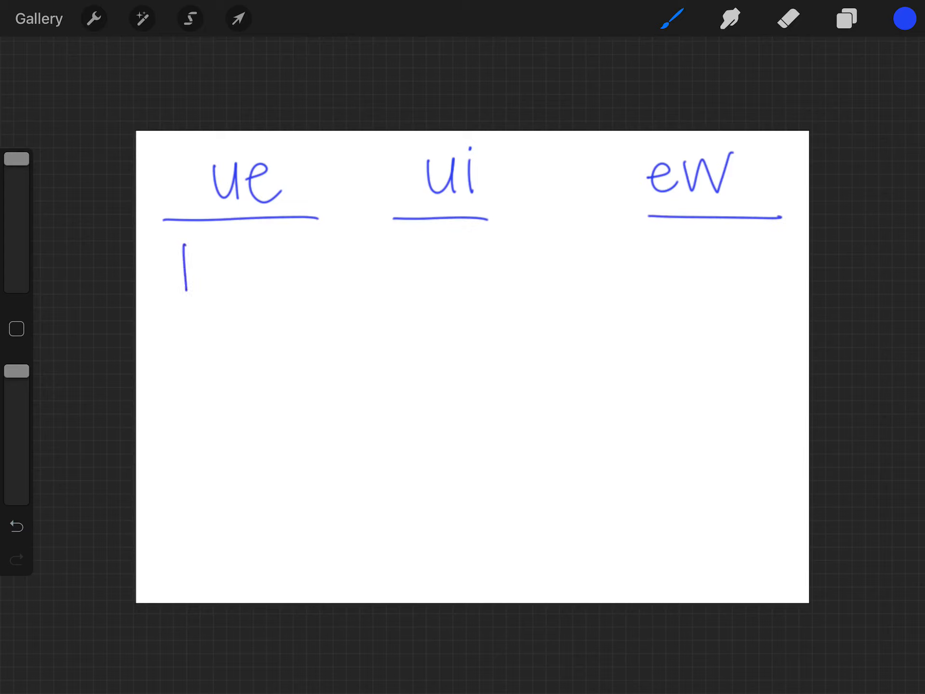
pyautogui.moveTo(186, 271); pyautogui.dragTo(286, 281)
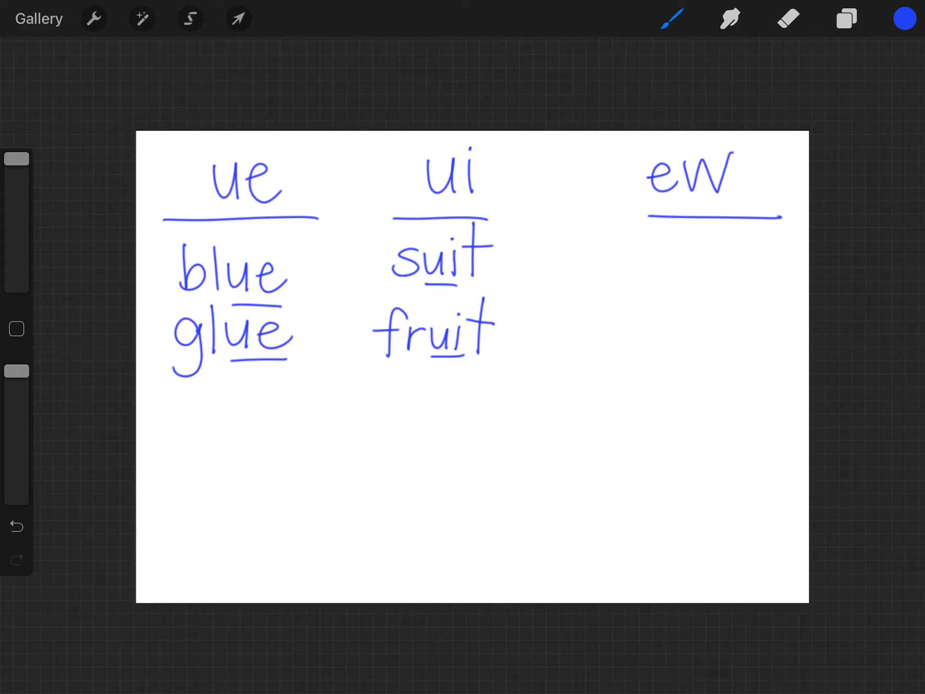
pyautogui.moveTo(637, 247); pyautogui.dragTo(696, 278)
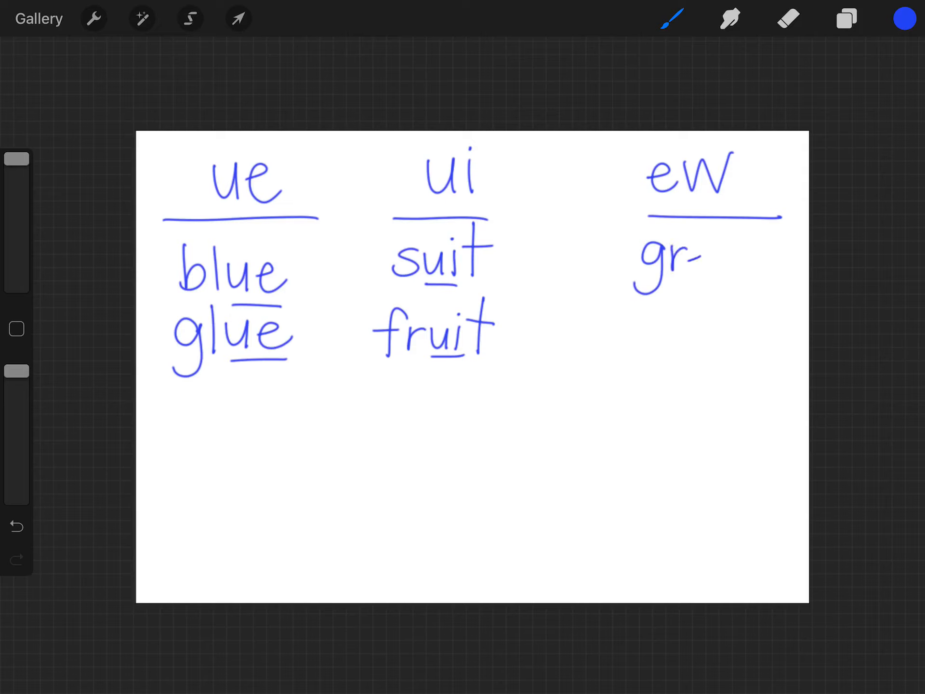
pyautogui.moveTo(666, 259); pyautogui.dragTo(731, 260)
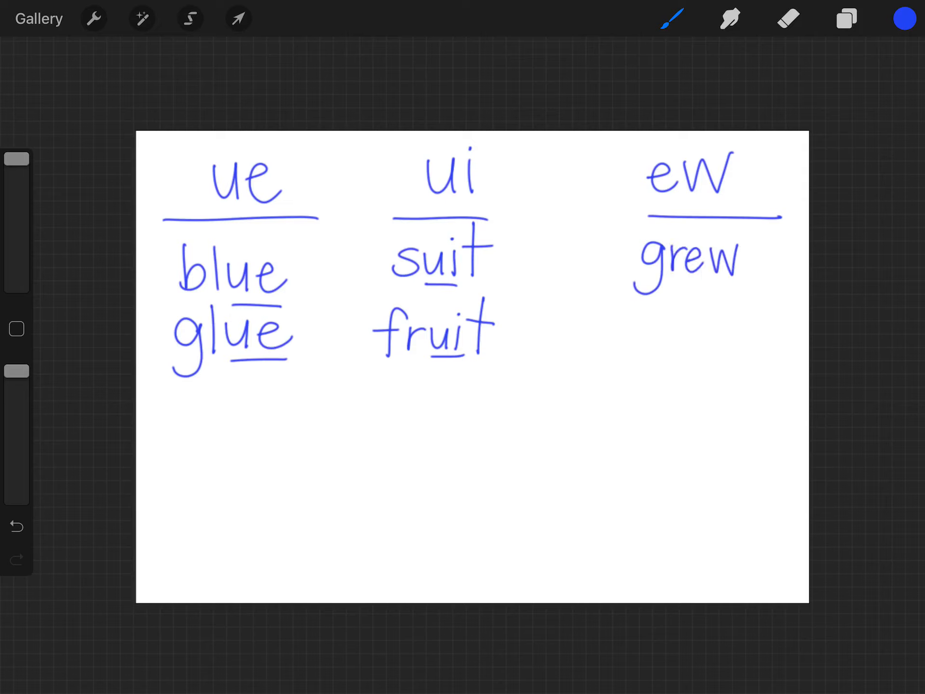
pyautogui.moveTo(660, 284); pyautogui.dragTo(743, 284)
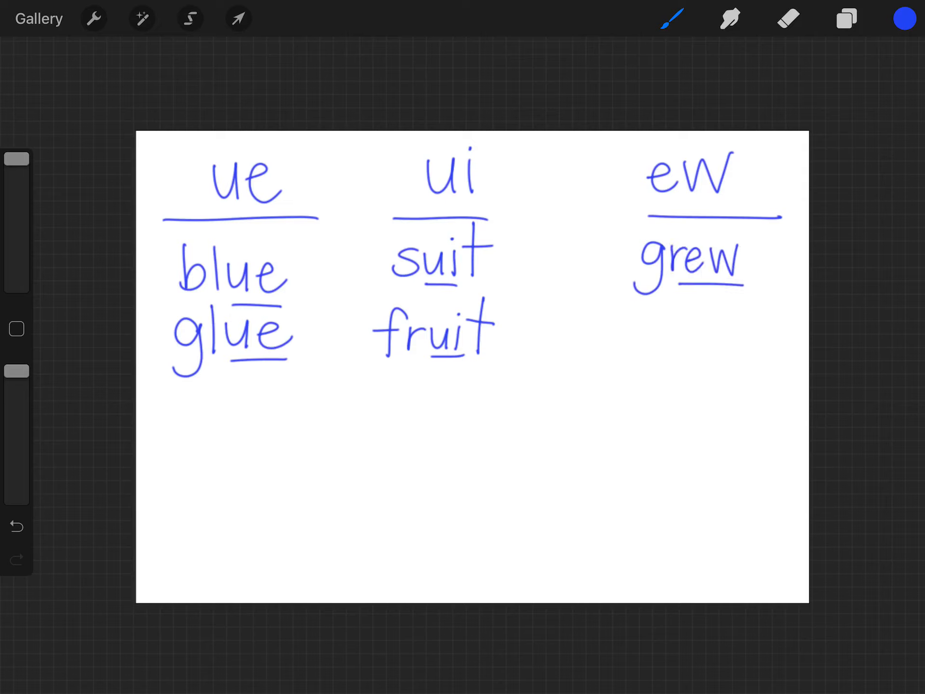
pyautogui.moveTo(634, 325); pyautogui.dragTo(726, 330)
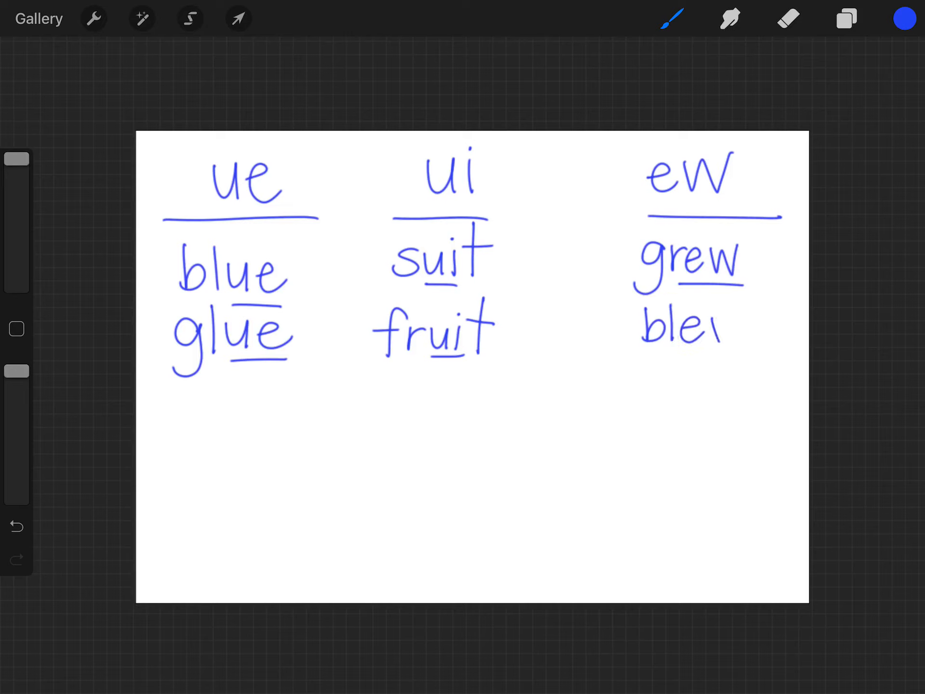
pyautogui.moveTo(719, 331); pyautogui.dragTo(749, 342)
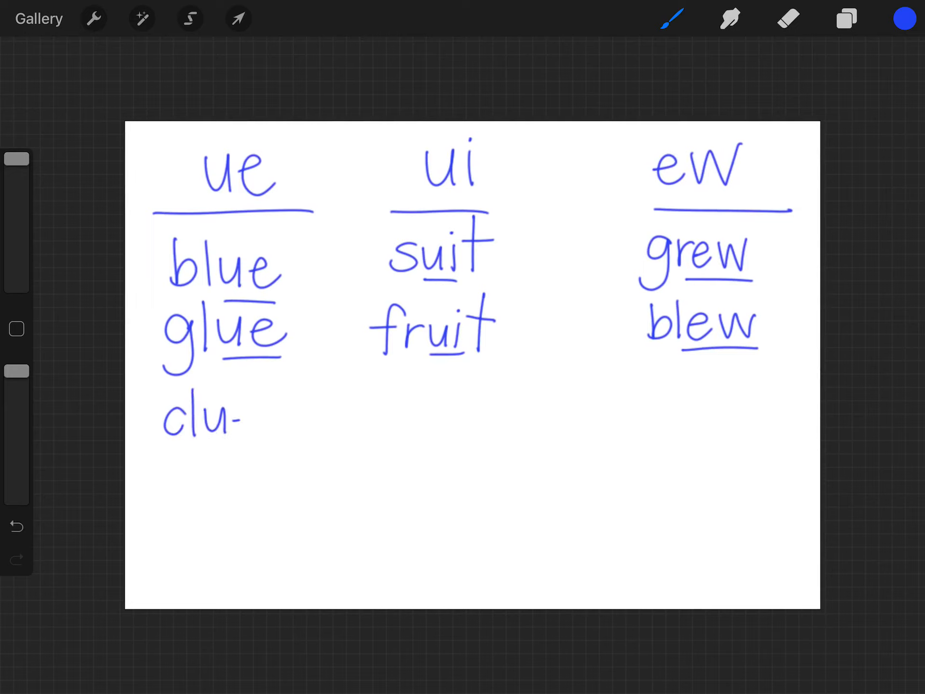
# Finish underlined clue, write juice under fruit, and add flew under drew
pyautogui.moveTo(224, 413); pyautogui.dragTo(254, 449)
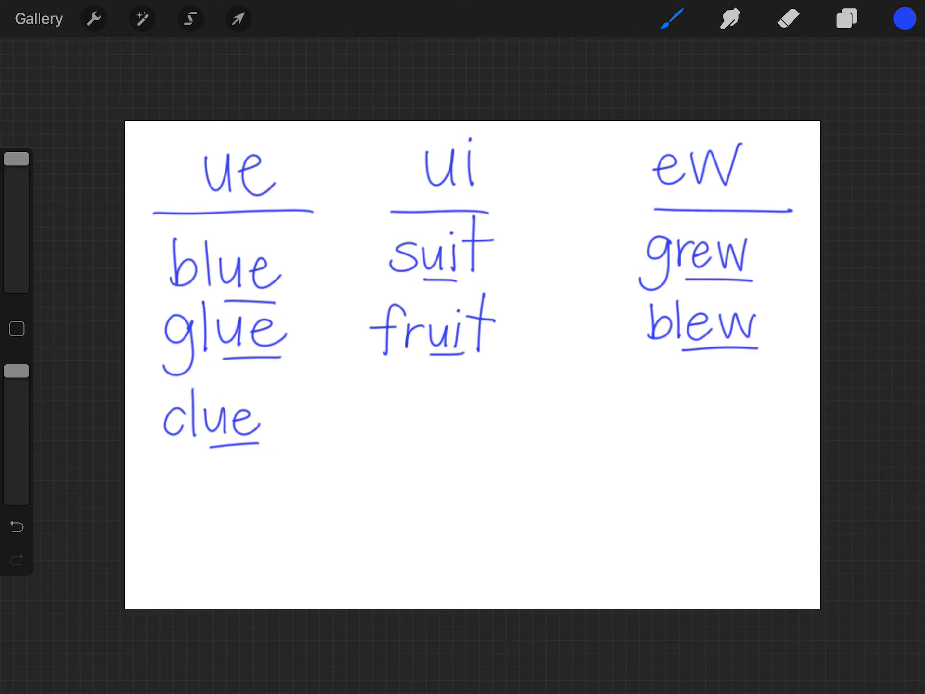
pyautogui.moveTo(383, 389); pyautogui.dragTo(380, 431)
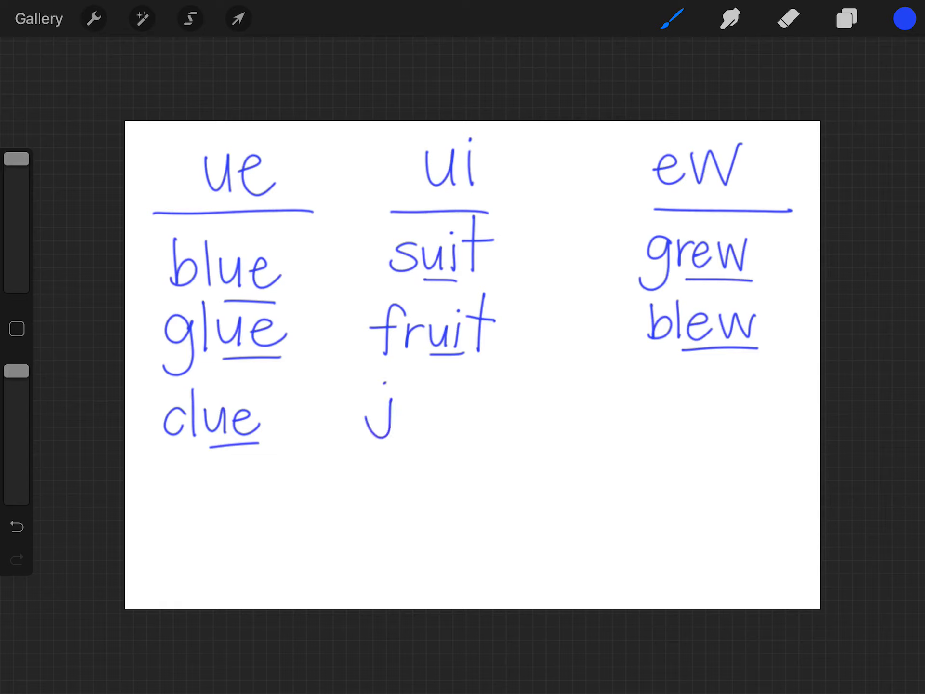
pyautogui.moveTo(383, 413); pyautogui.dragTo(466, 413)
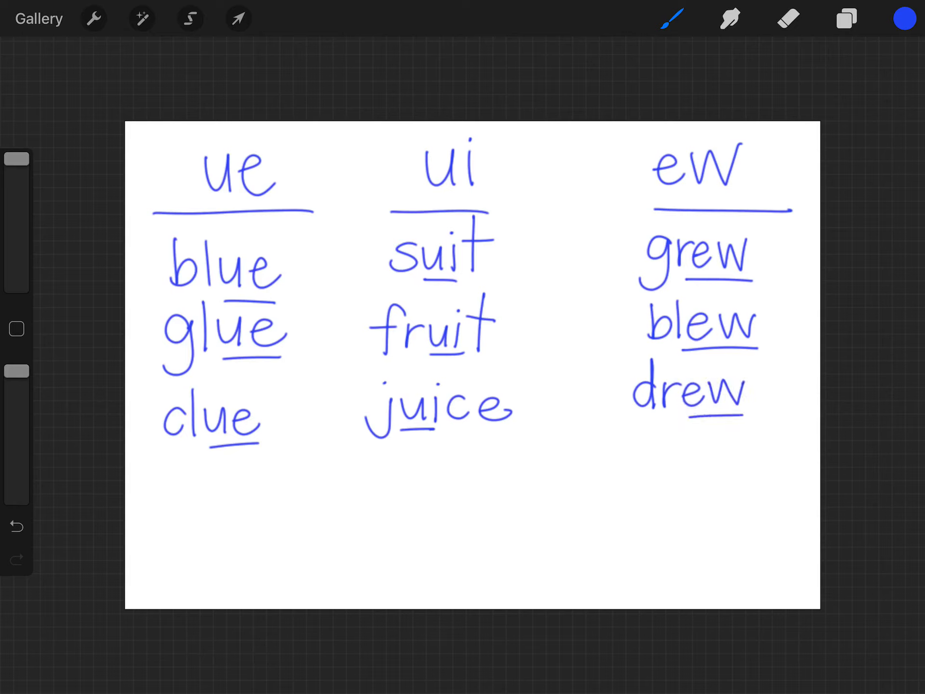
pyautogui.moveTo(637, 460); pyautogui.dragTo(708, 466)
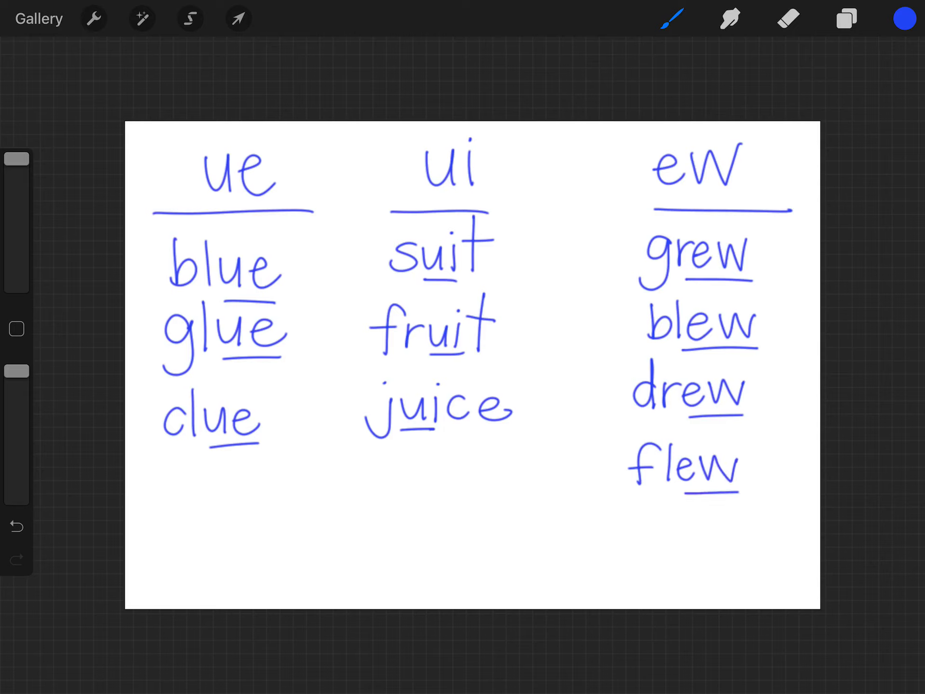
# Write true with ue underlined, add cruise under juice, and start the 'end' label
pyautogui.click(161, 462)
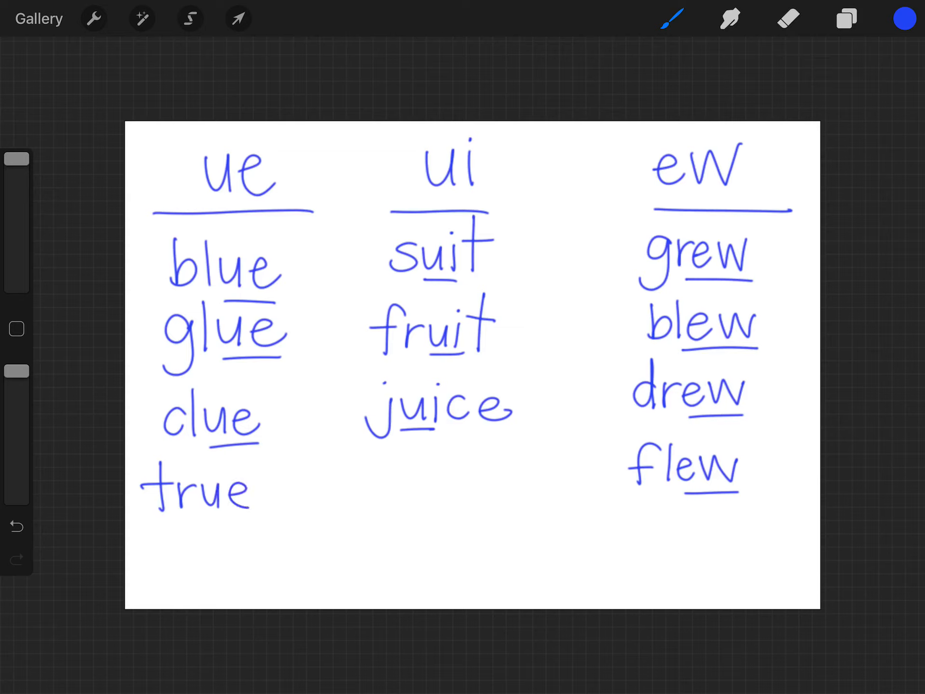
pyautogui.moveTo(171, 522); pyautogui.dragTo(244, 522)
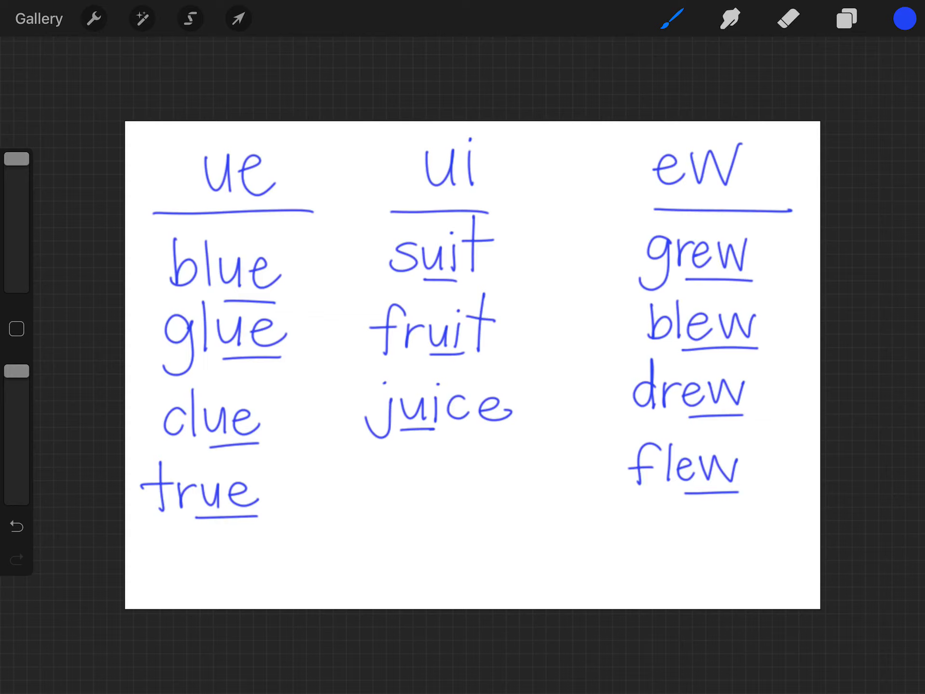
pyautogui.moveTo(363, 466); pyautogui.dragTo(380, 486)
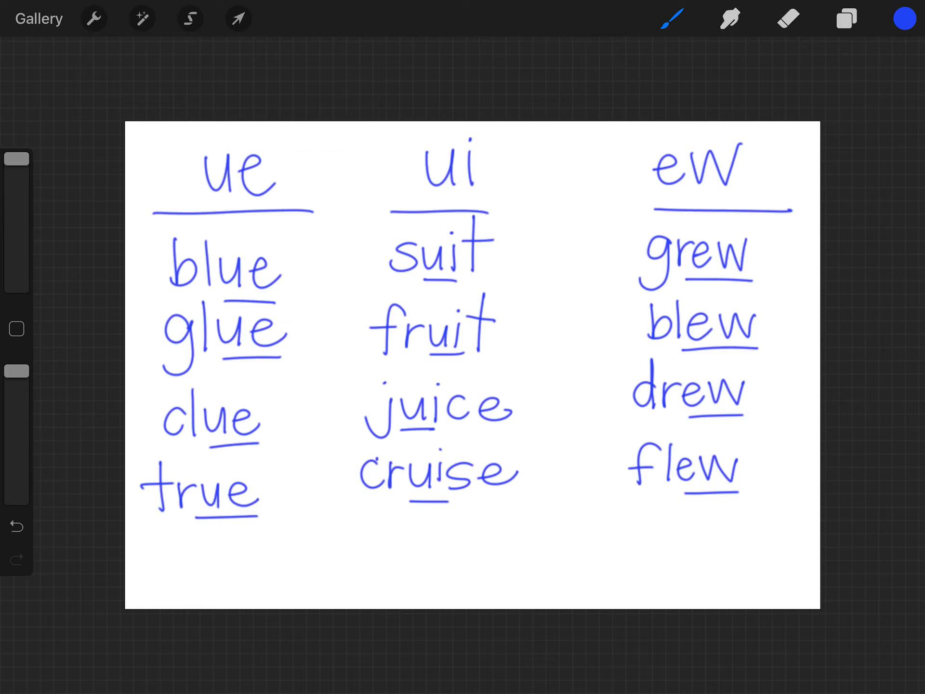
pyautogui.moveTo(159, 548); pyautogui.dragTo(179, 580)
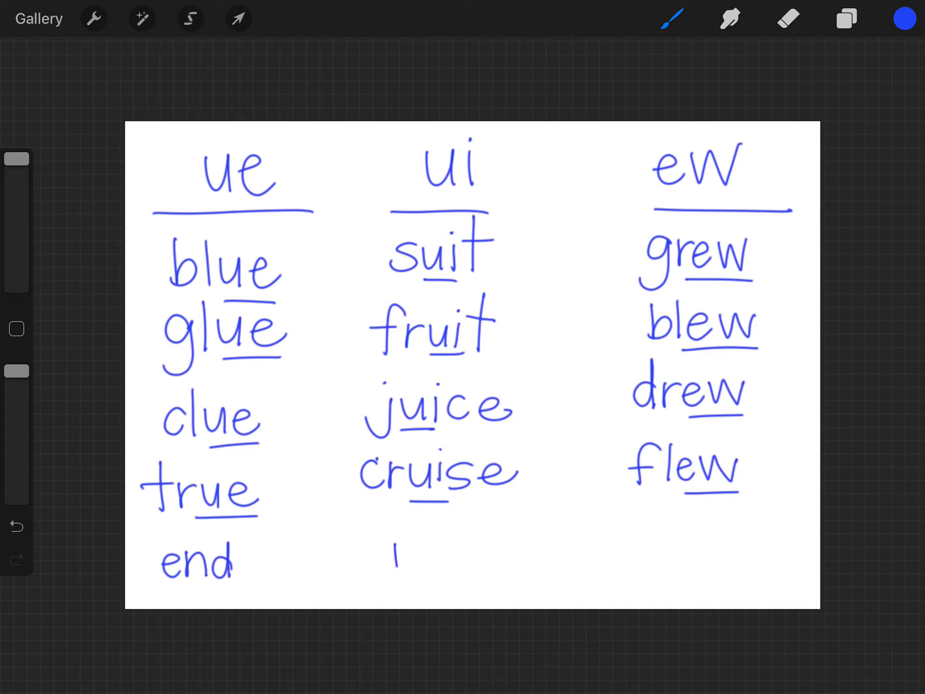
# Write 'middle' under the ui column and start circling the ue heading
pyautogui.moveTo(389, 548); pyautogui.dragTo(484, 555)
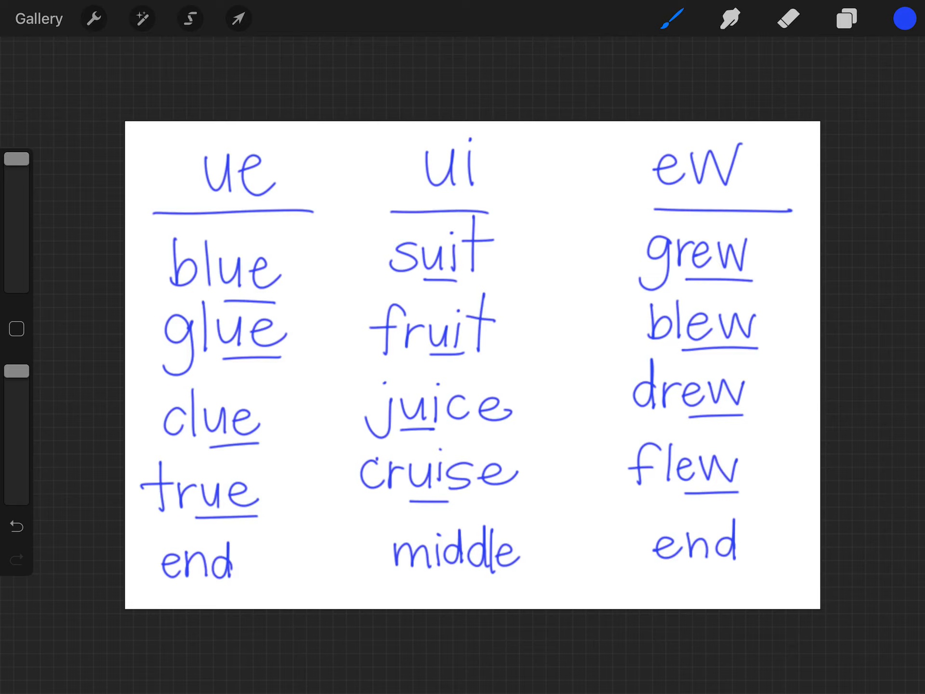
pyautogui.moveTo(649, 581); pyautogui.dragTo(717, 581)
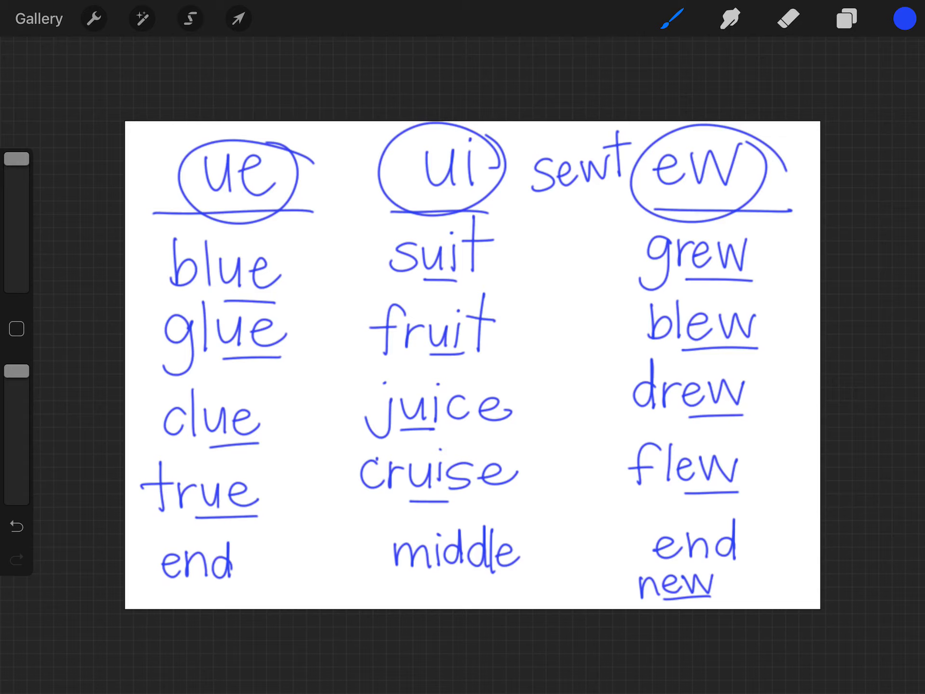
# Cross out the misspelled 'sewt' beside the ew heading with an X
pyautogui.moveTo(535, 141); pyautogui.dragTo(628, 204)
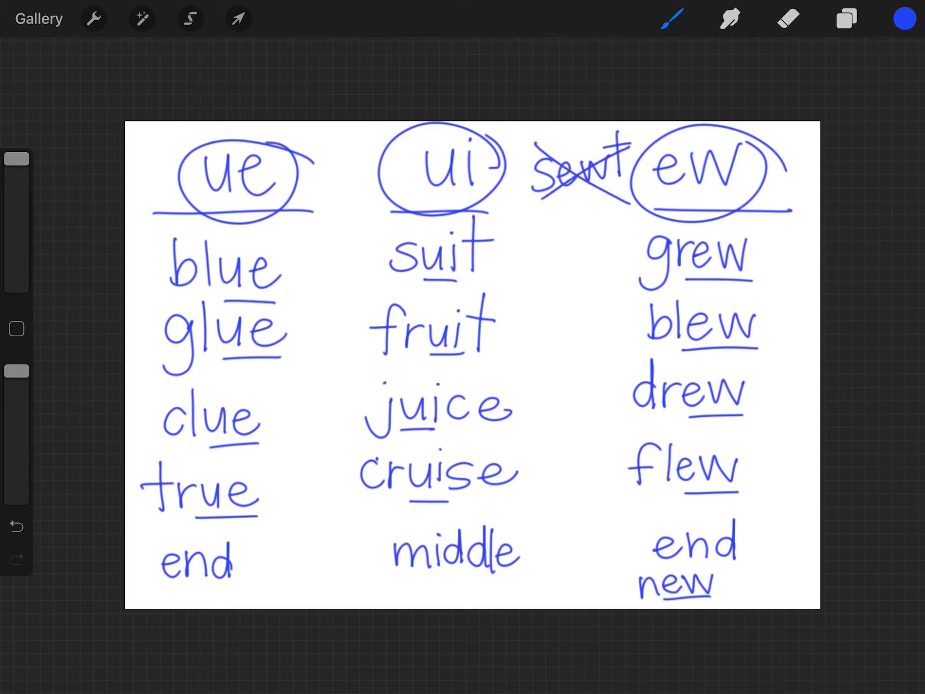